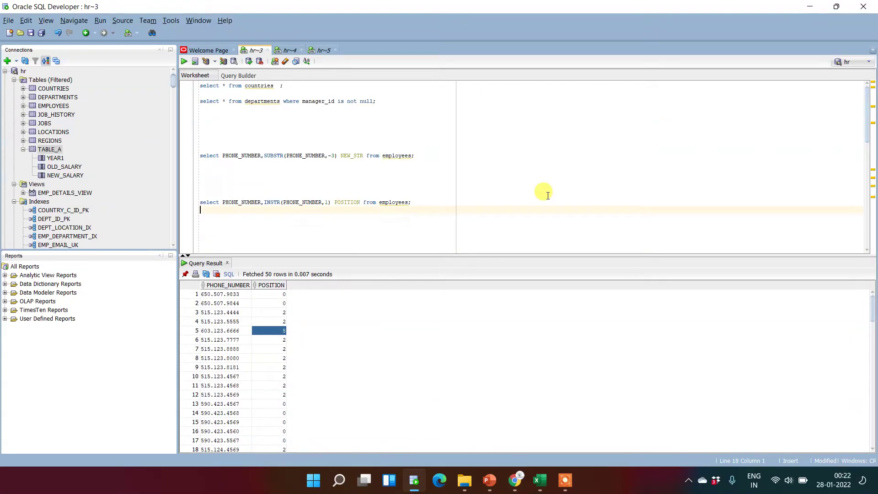
# - Run SELECT * FROM employees to show all employee columns for the 50 rows
pyautogui.doubleClick(393, 202)
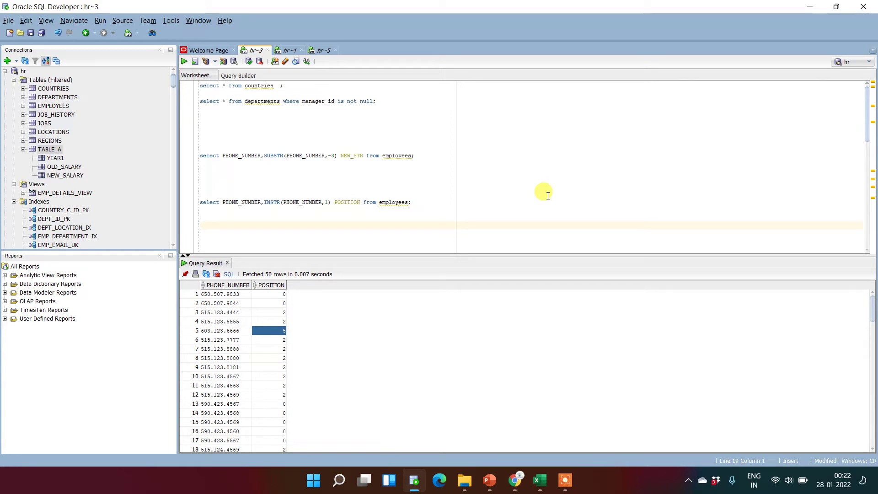
pyautogui.write('s')
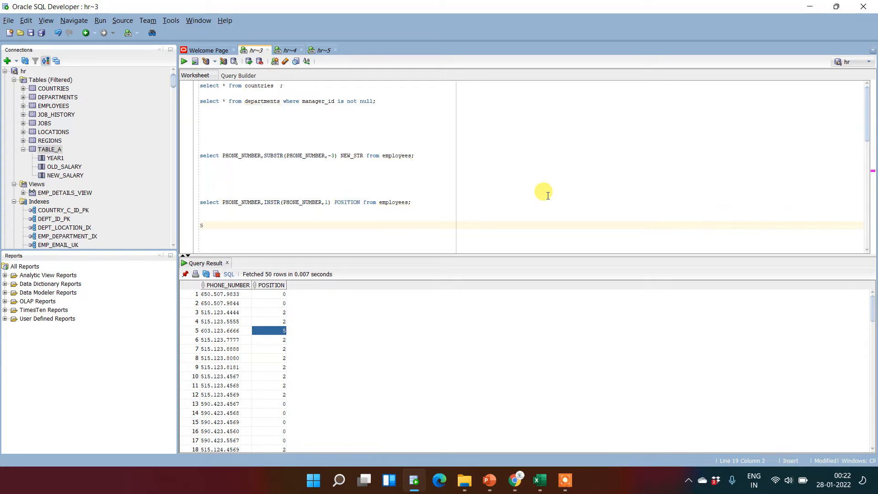
pyautogui.write('ELECT')
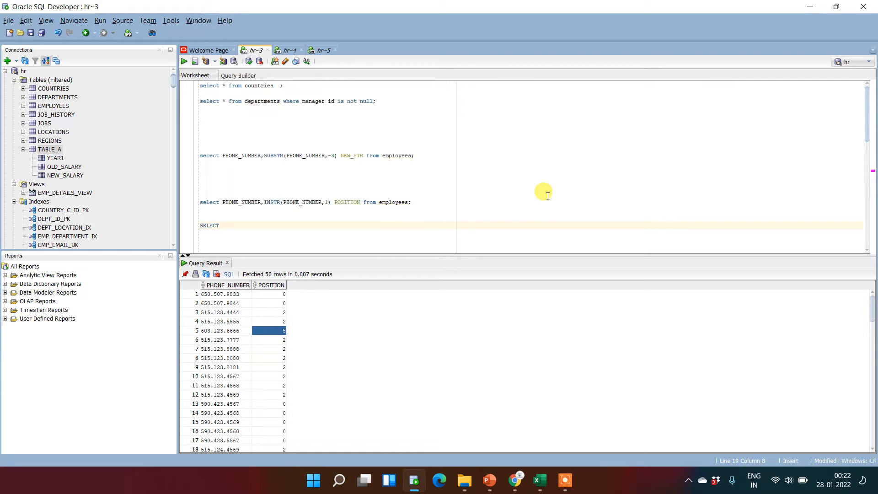
pyautogui.write('* FROM')
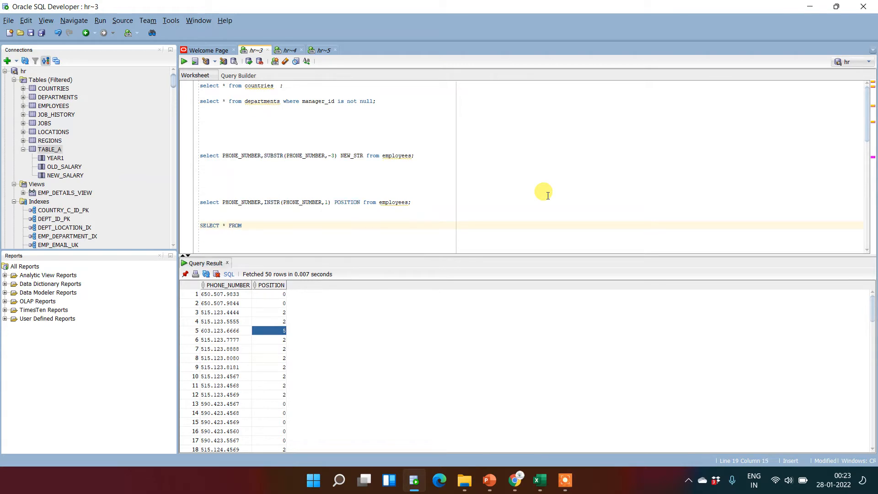
pyautogui.write('employees;')
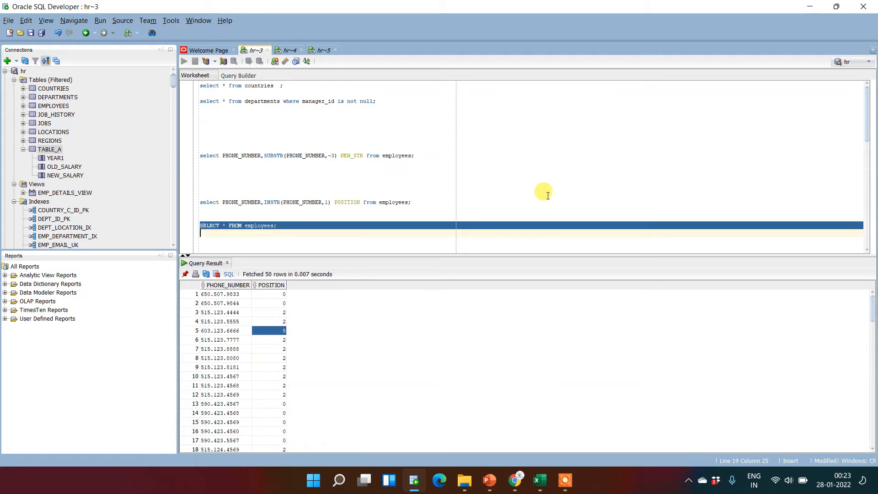
pyautogui.click(185, 60)
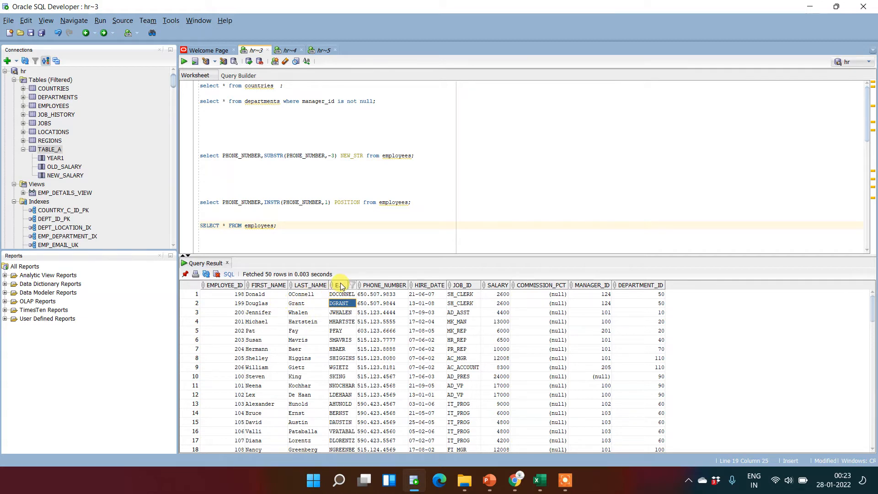
# - Copy the EMAIL header into the query as the first column, LOWER(EMAIL), followed by a comma
pyautogui.rightClick(341, 286)
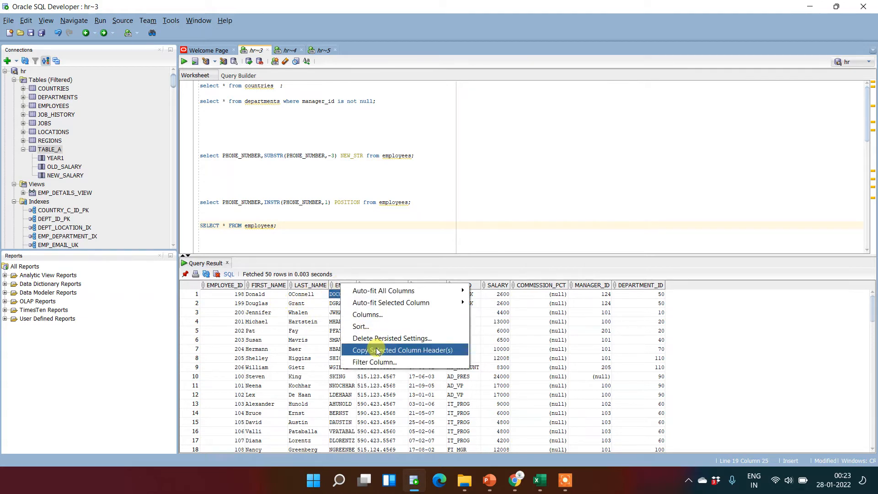
pyautogui.click(405, 349)
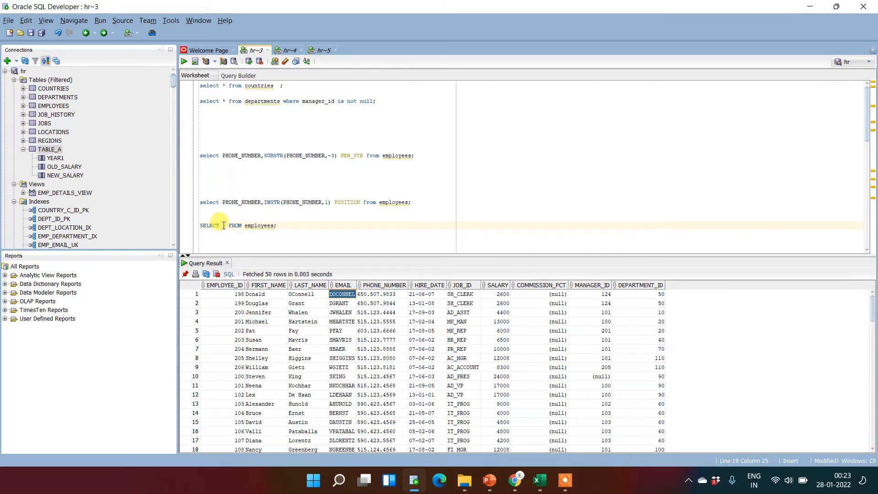
pyautogui.write('EMAIL')
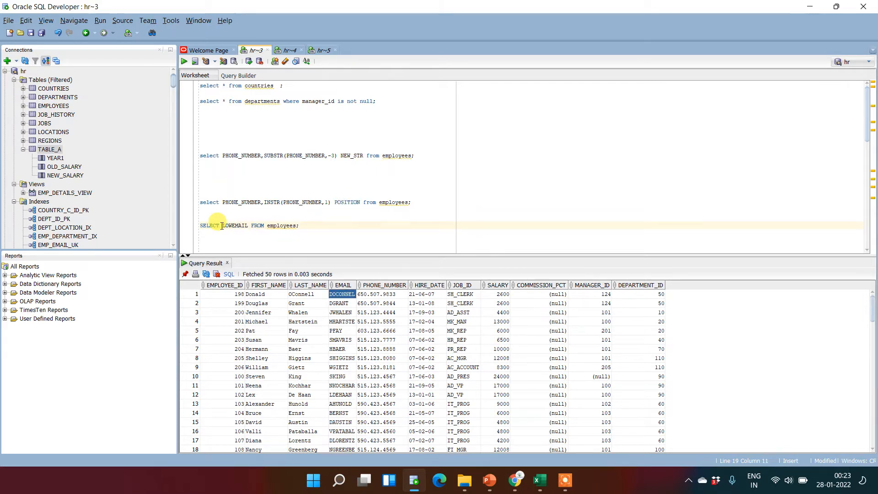
pyautogui.write('(E')
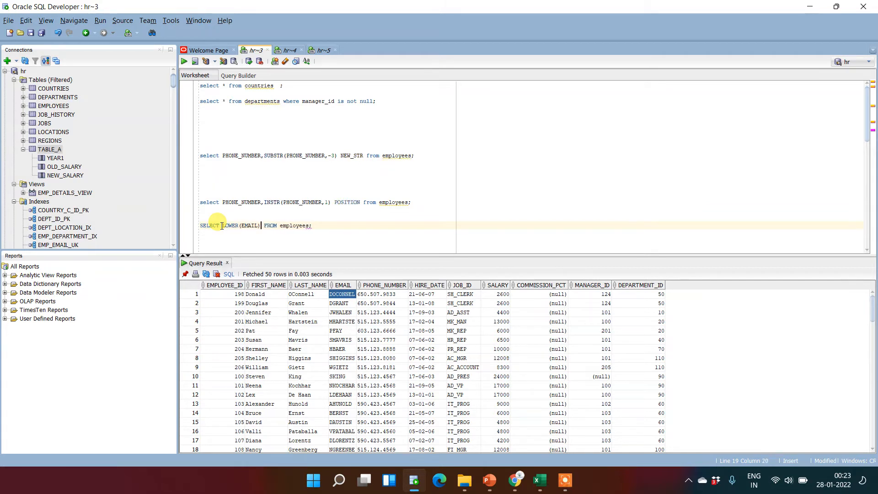
pyautogui.write(',')
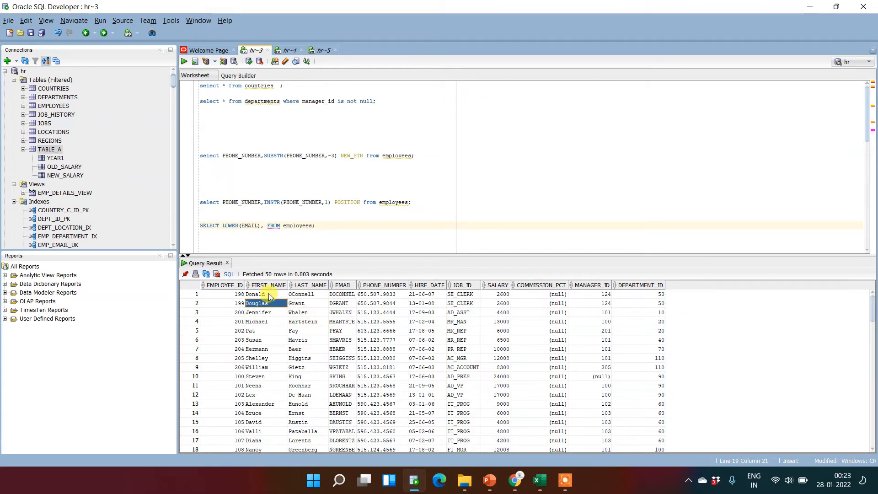
# - Add UPPER(FIRST_NAME) as the second column so the query reads SELECT LOWER(EMAIL),UPPER(FIRST_NAME) FROM employees
pyautogui.rightClick(255, 294)
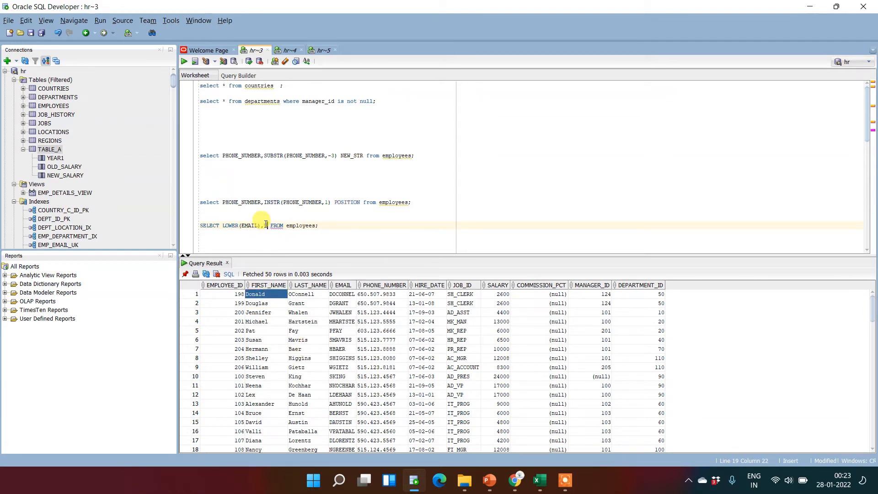
pyautogui.write('UPPER(')
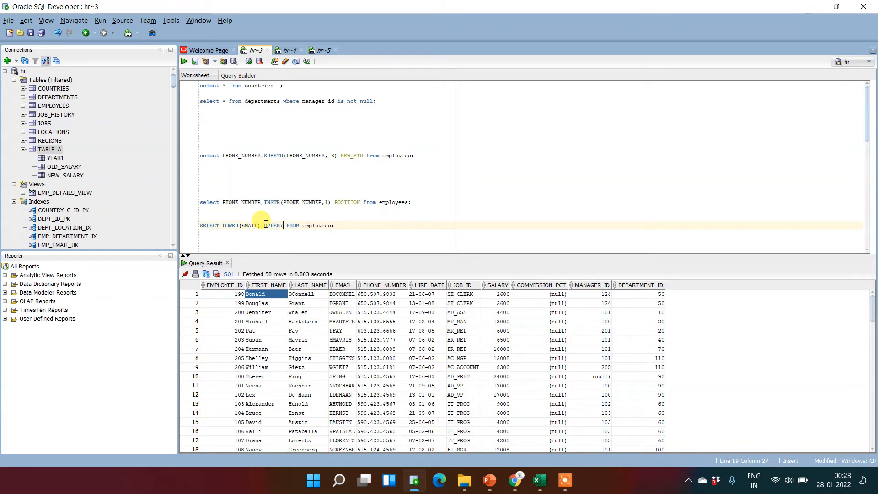
pyautogui.write('FIRST_NAME)')
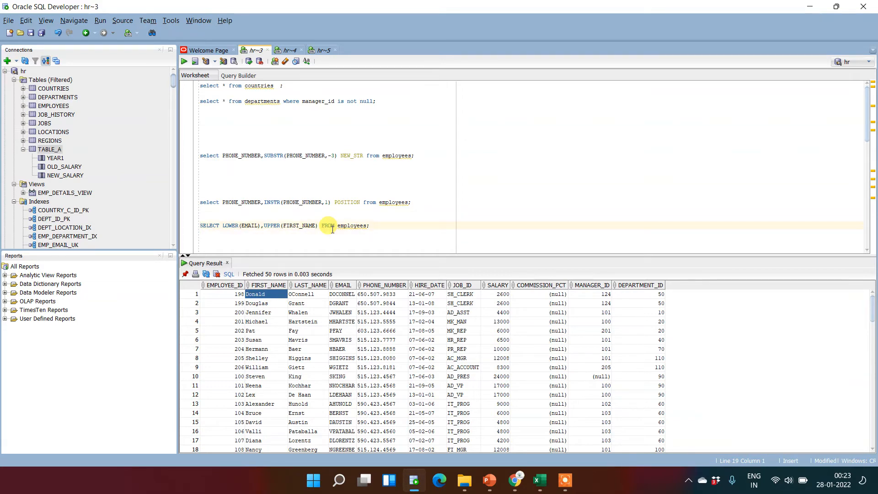
# - Run the LOWER/UPPER query and inspect lowercase email and uppercase first-name values in the 50-row result
pyautogui.click(184, 60)
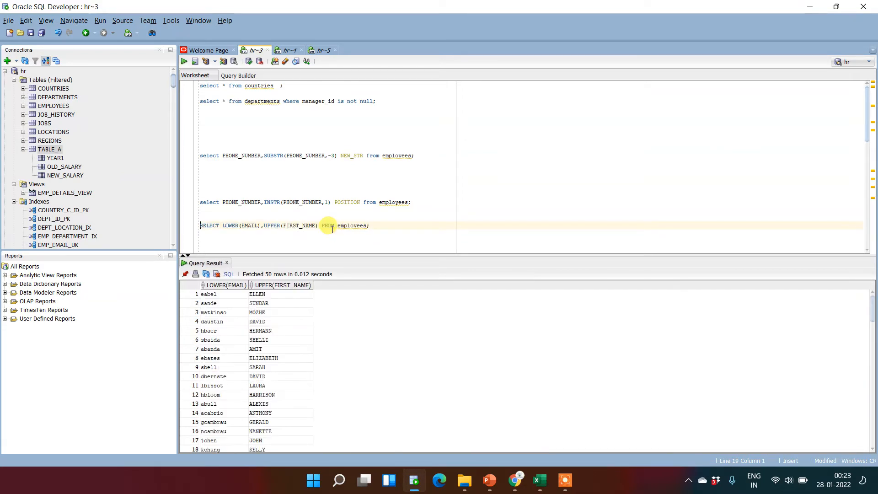
pyautogui.moveTo(234, 303)
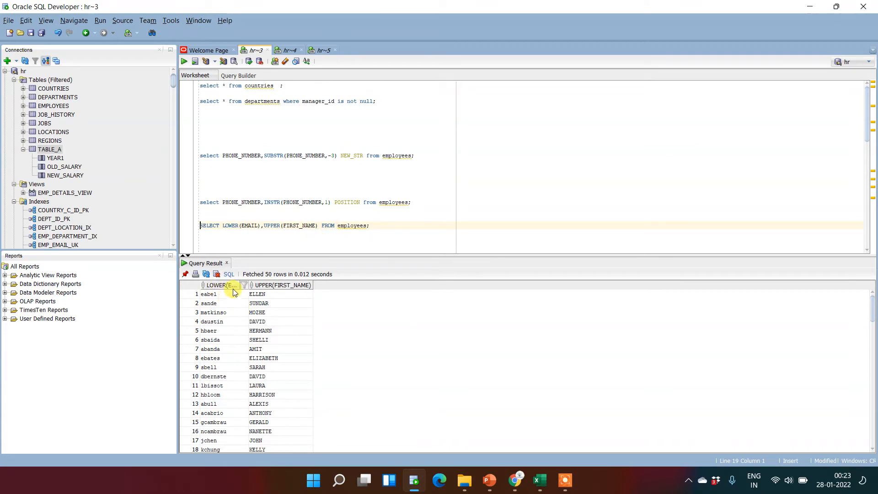
pyautogui.click(208, 294)
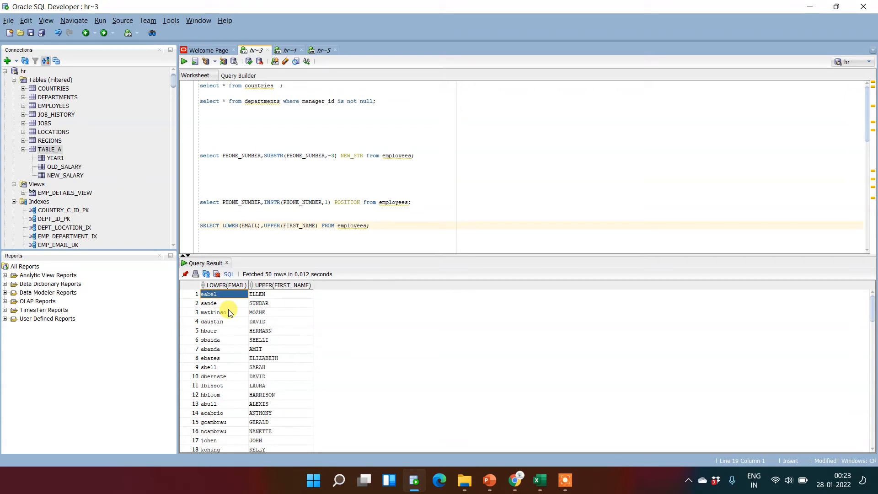
pyautogui.click(208, 331)
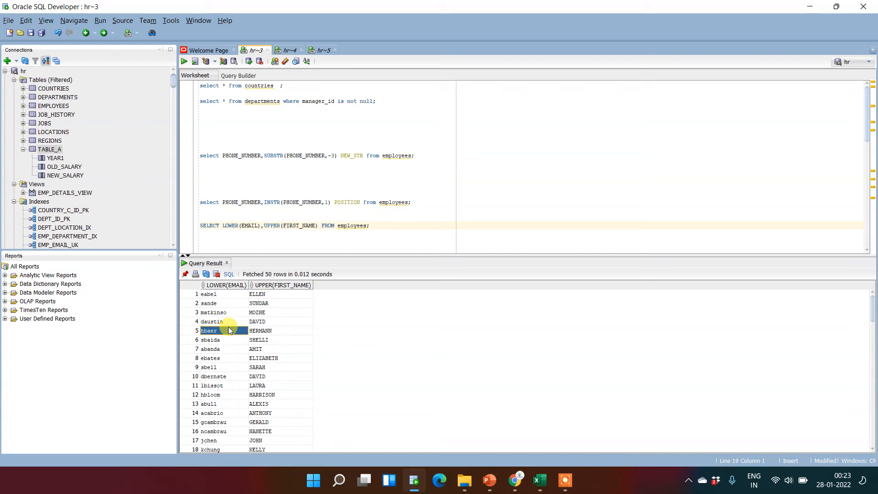
pyautogui.moveTo(291, 225)
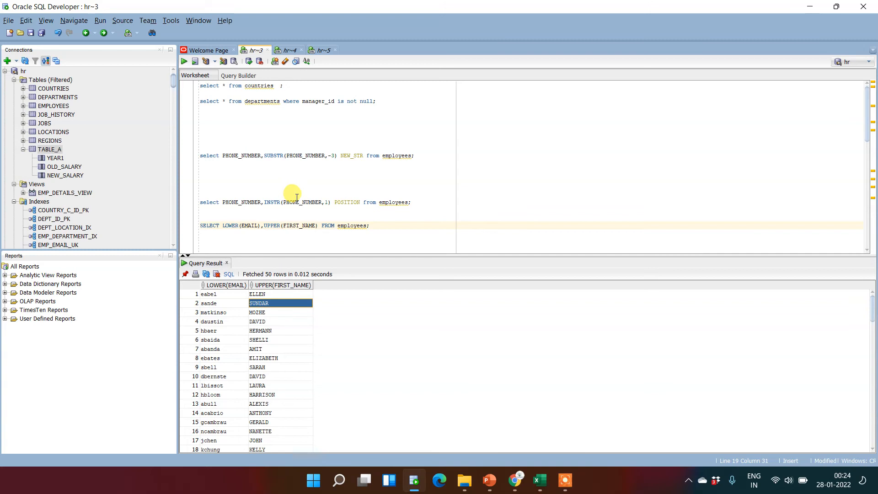
pyautogui.click(271, 295)
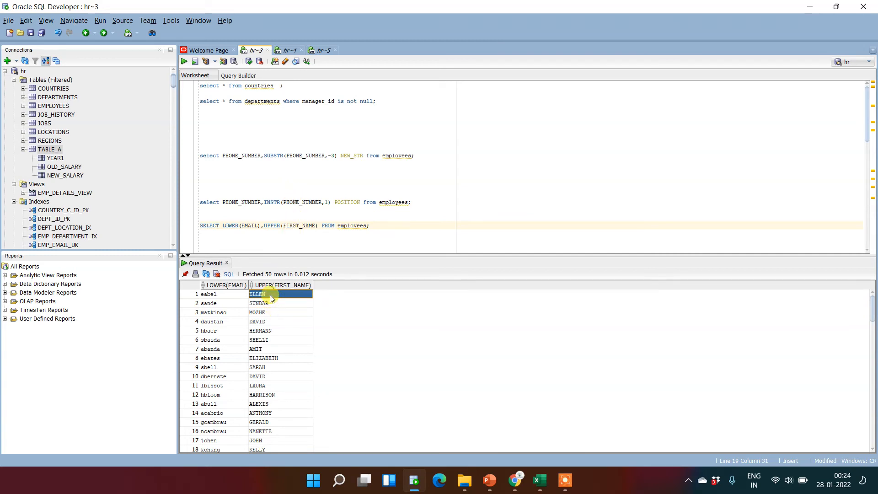
pyautogui.click(271, 340)
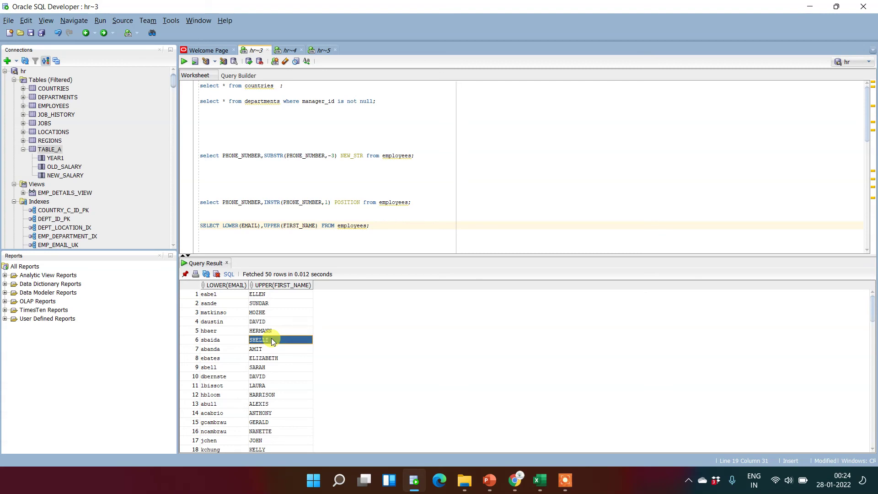
pyautogui.moveTo(375, 218)
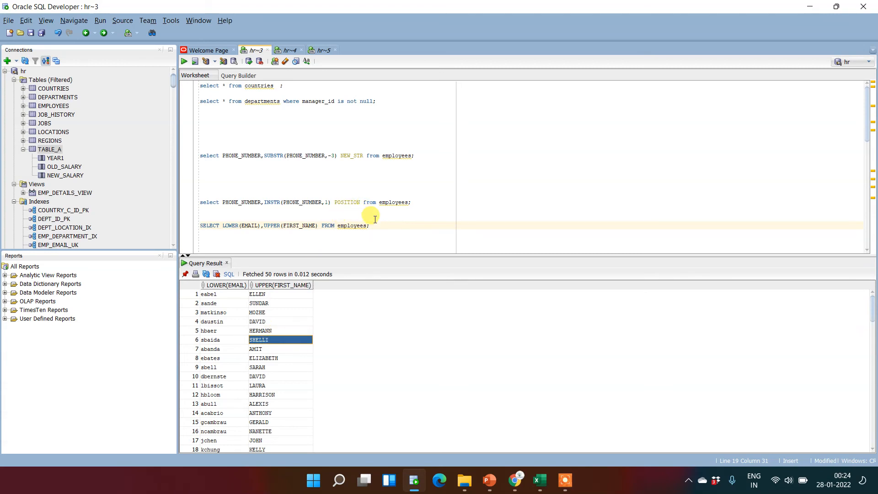